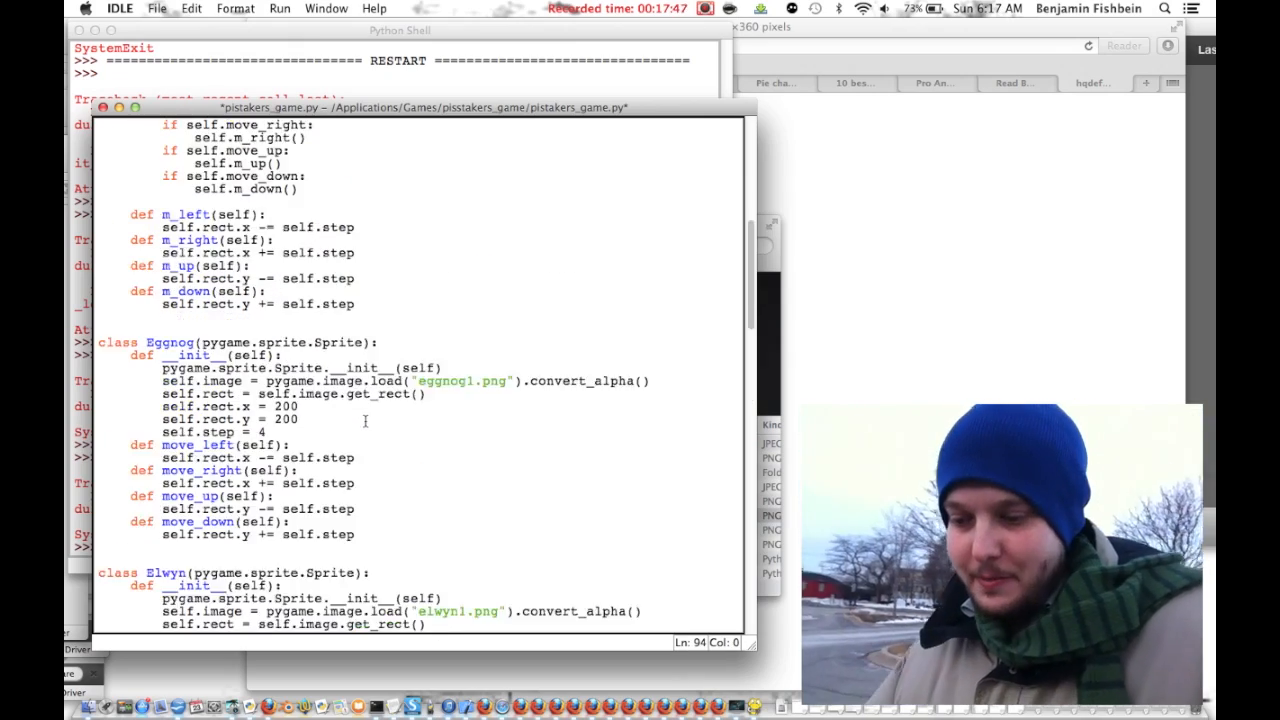
scroll("up", 3)
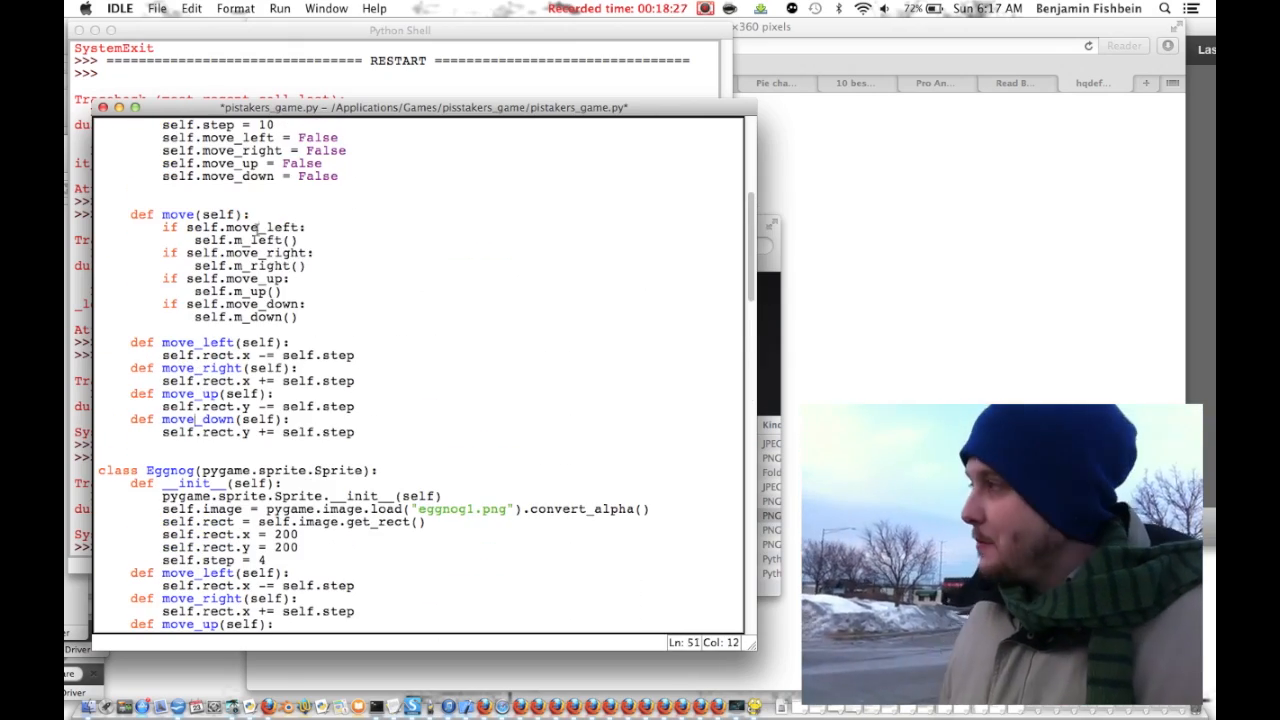
scroll("down", 3)
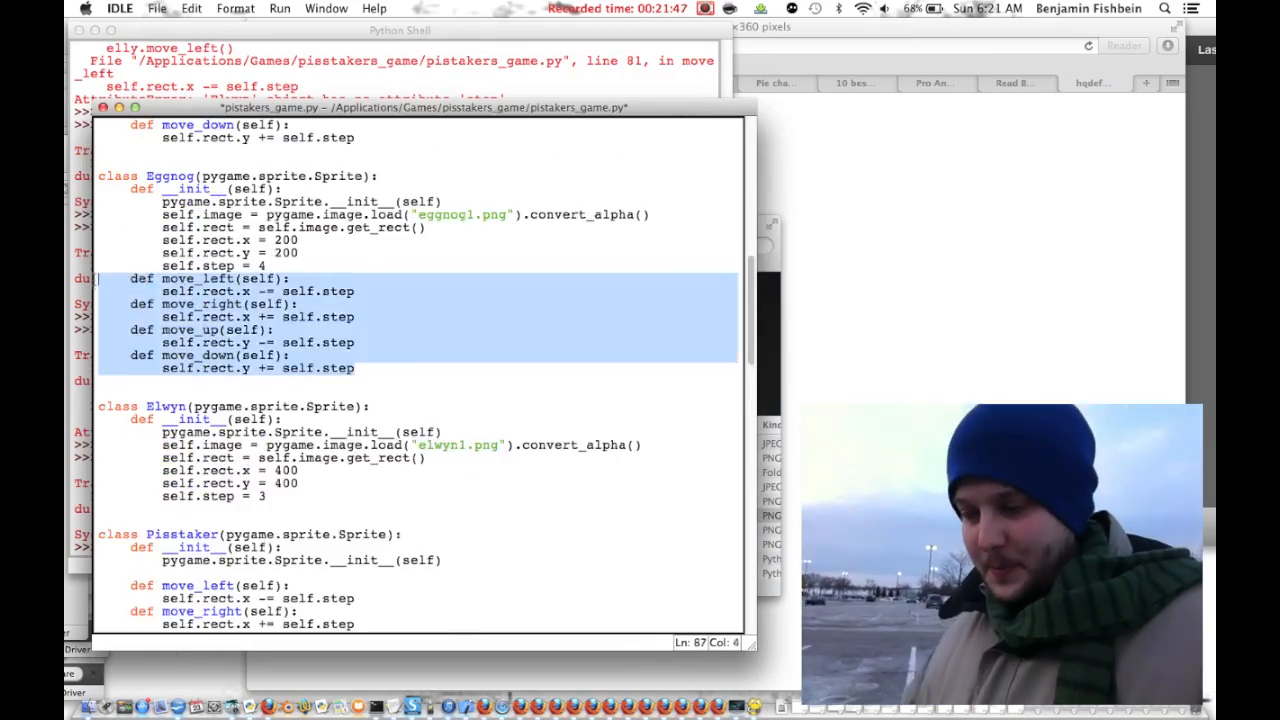
scroll("up", 3)
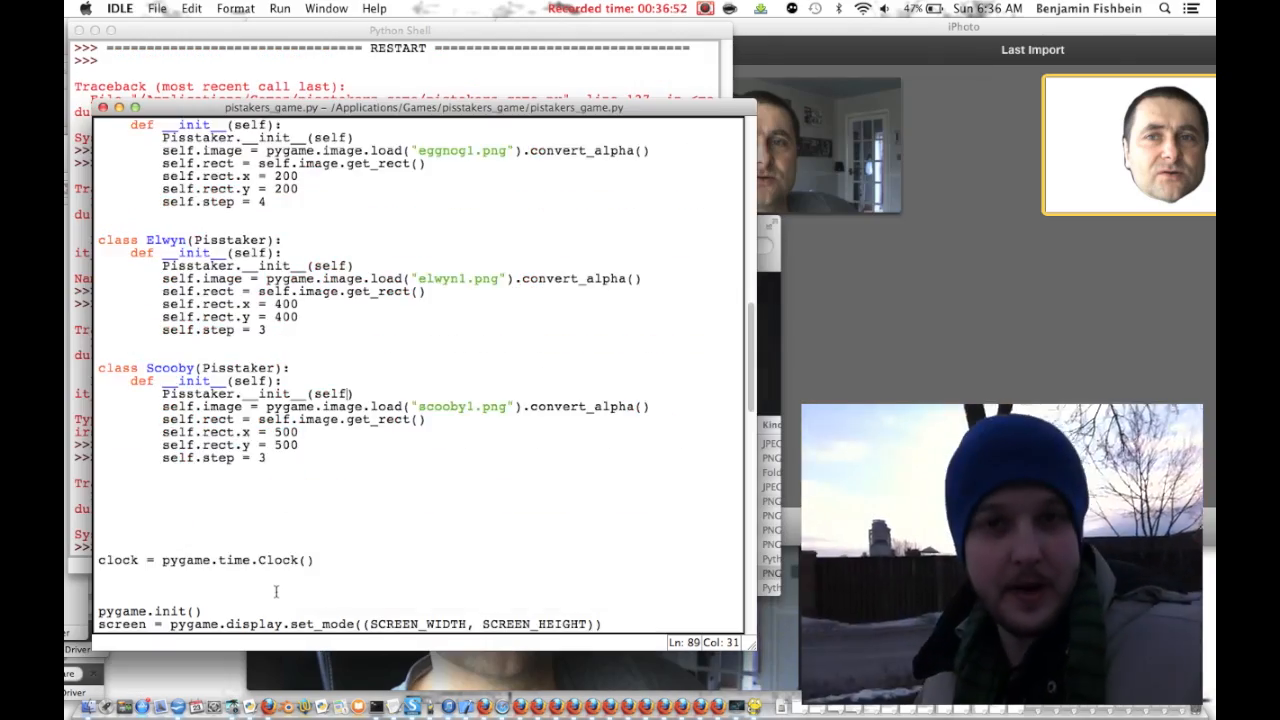
scroll("up", 3)
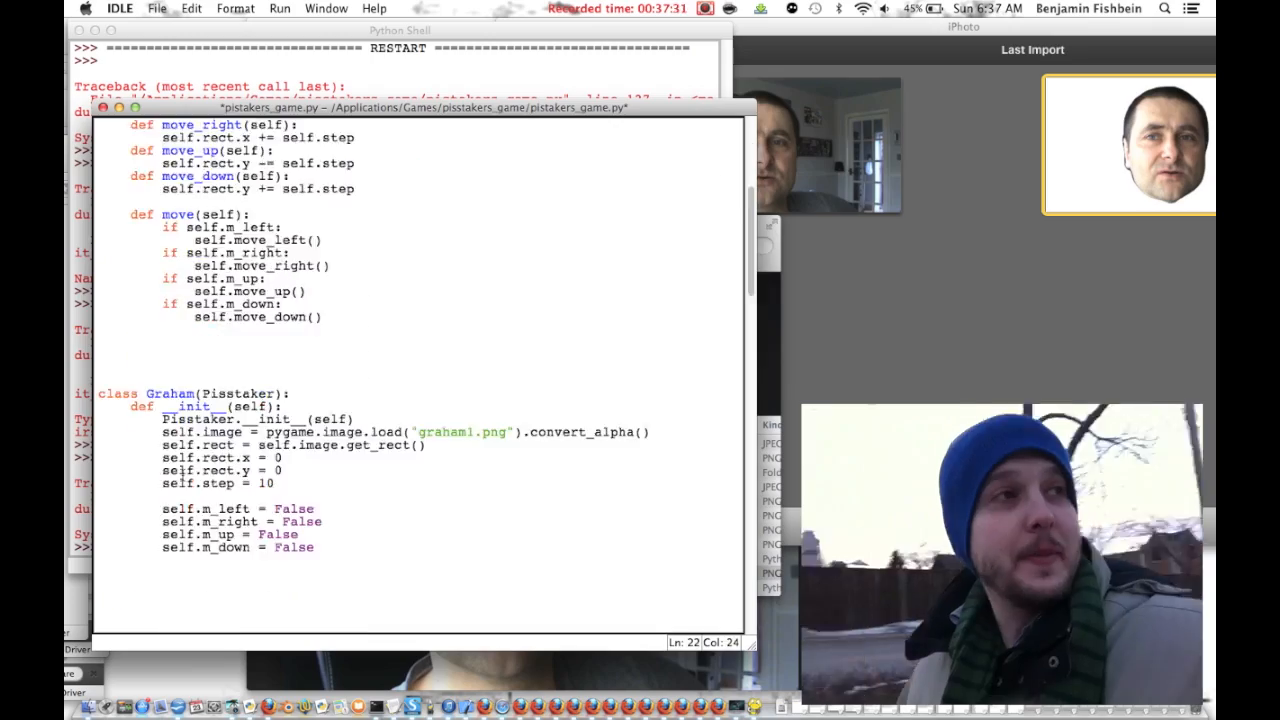